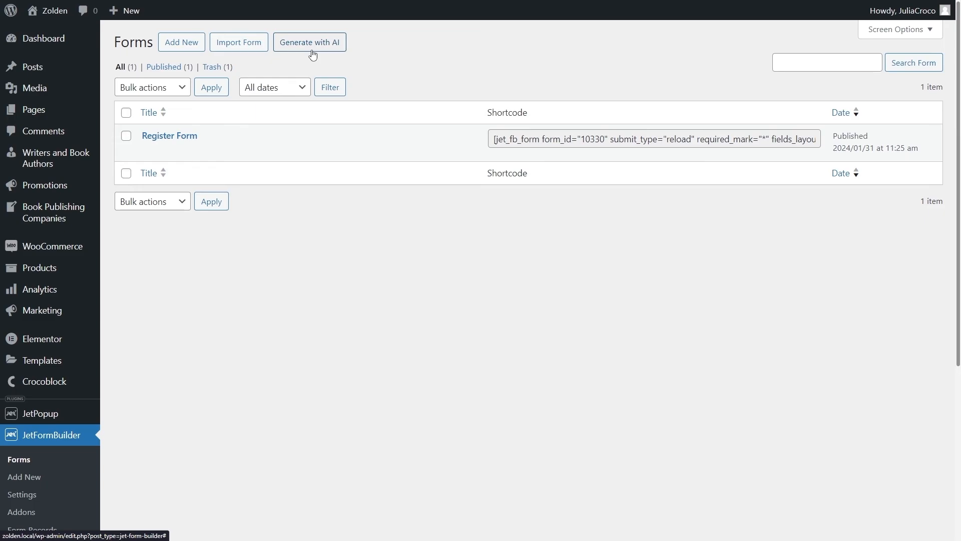
- Start a new JetFormBuilder form with Add New from the Forms list
click(181, 41)
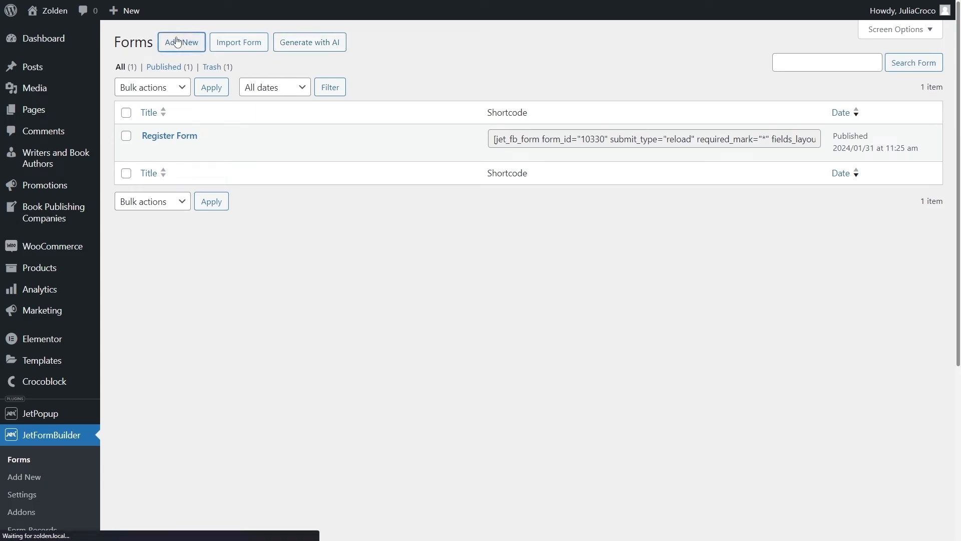
- Wait for the untitled form editor to show the Select form pattern block
click(181, 42)
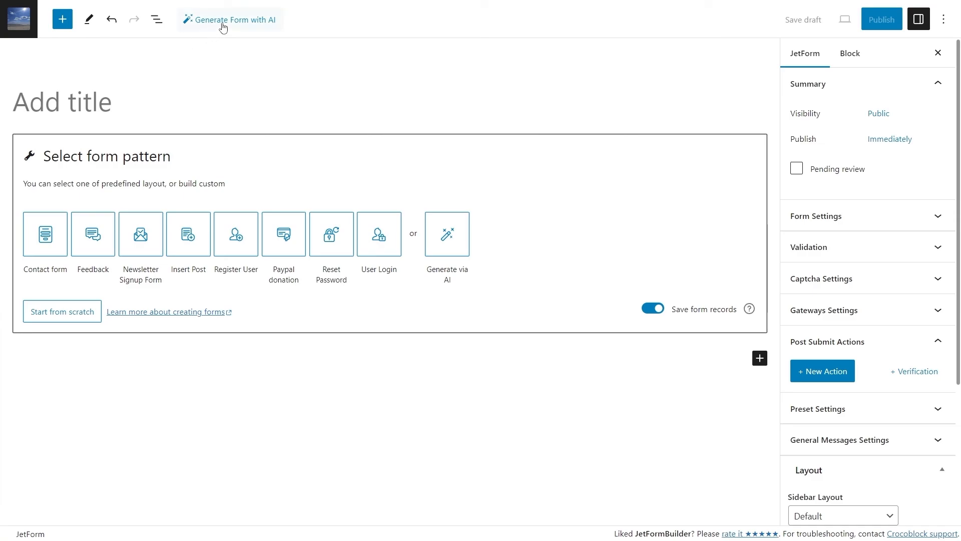
mouse_move(447, 234)
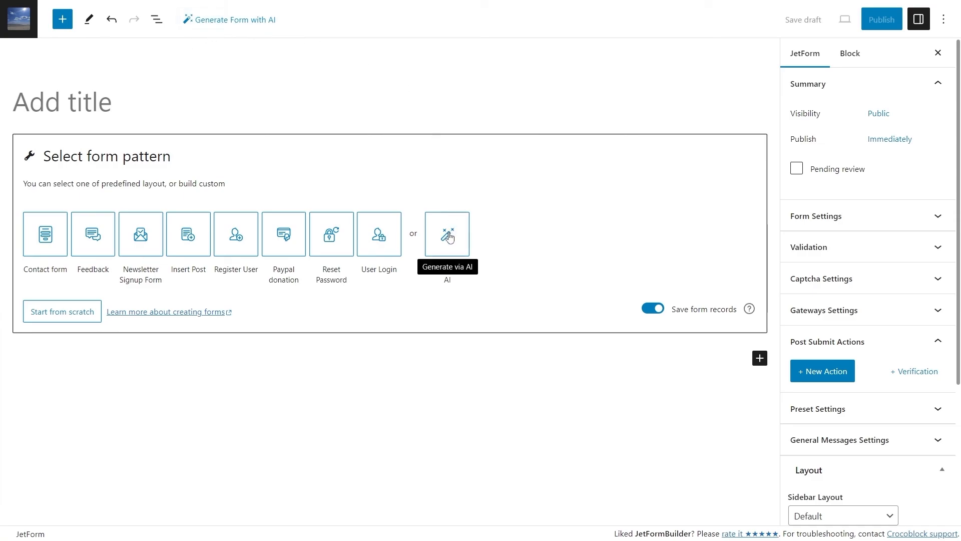
mouse_move(240, 24)
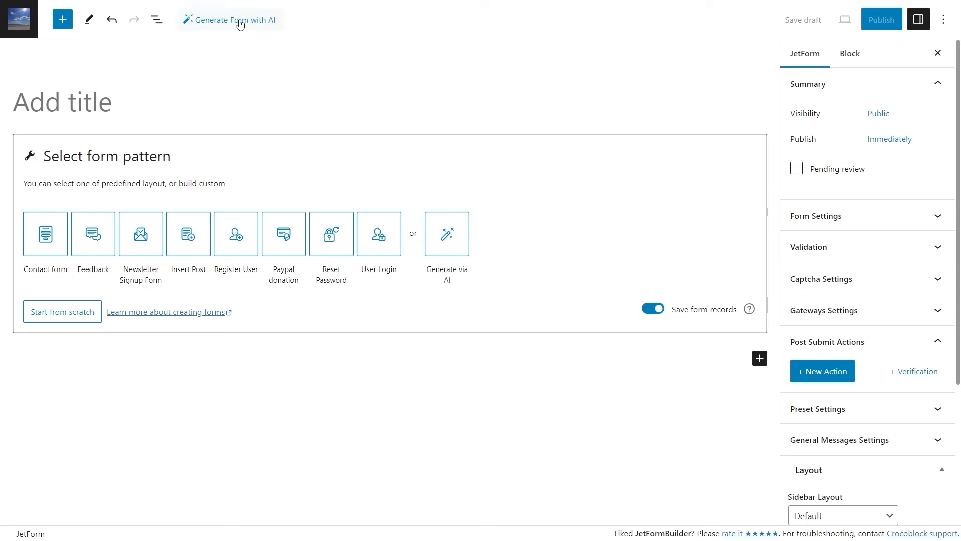
- Ask the AI form generator for a 'simple contact form' and request generation
click(234, 19)
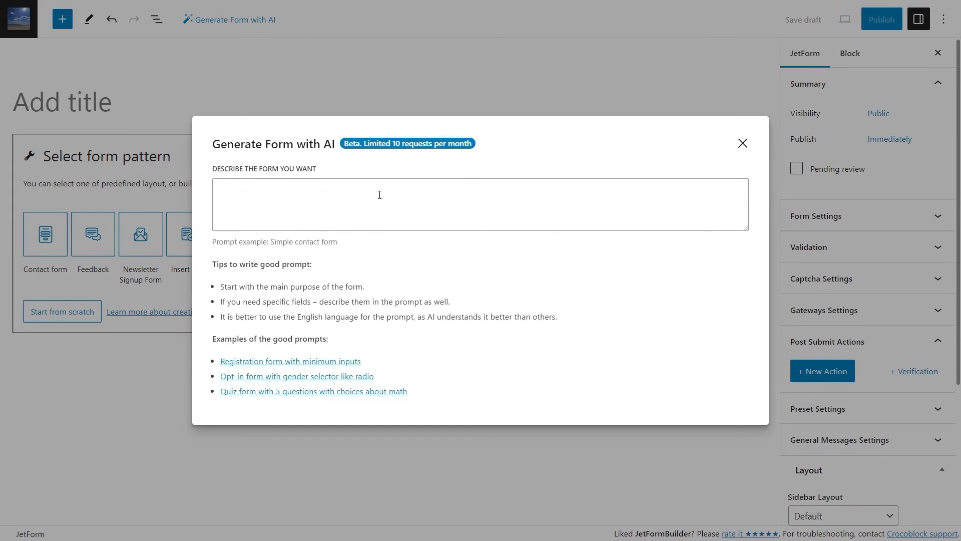
text(simple contact form)
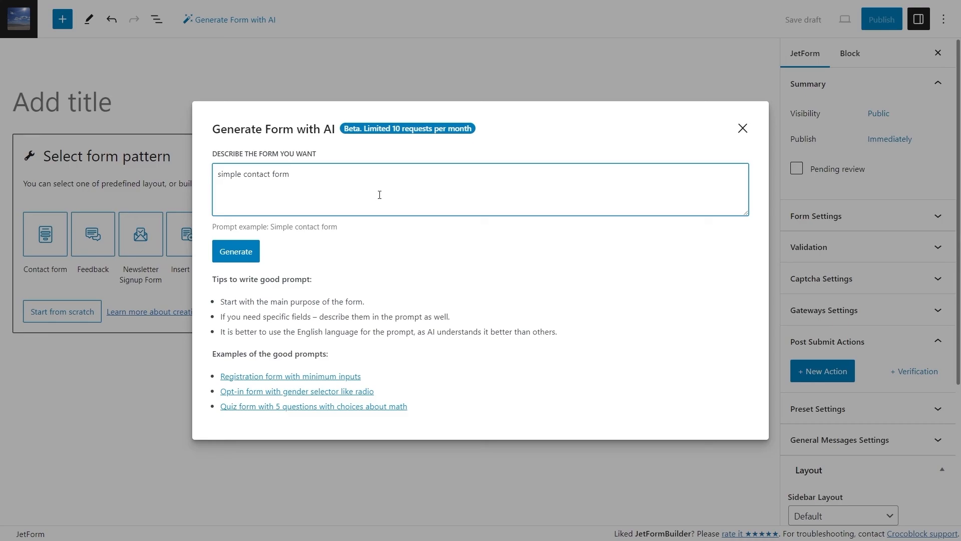
mouse_move(367, 325)
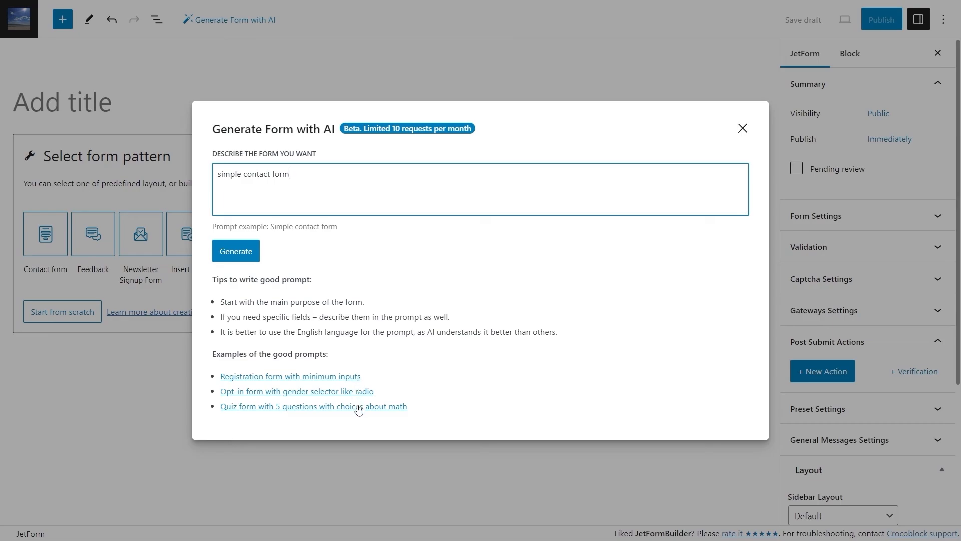
mouse_move(358, 412)
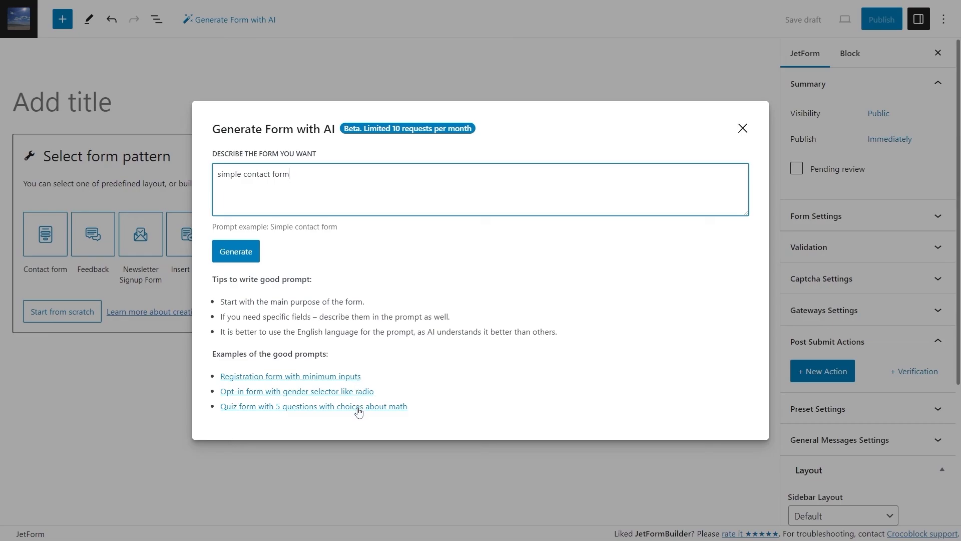
mouse_move(355, 391)
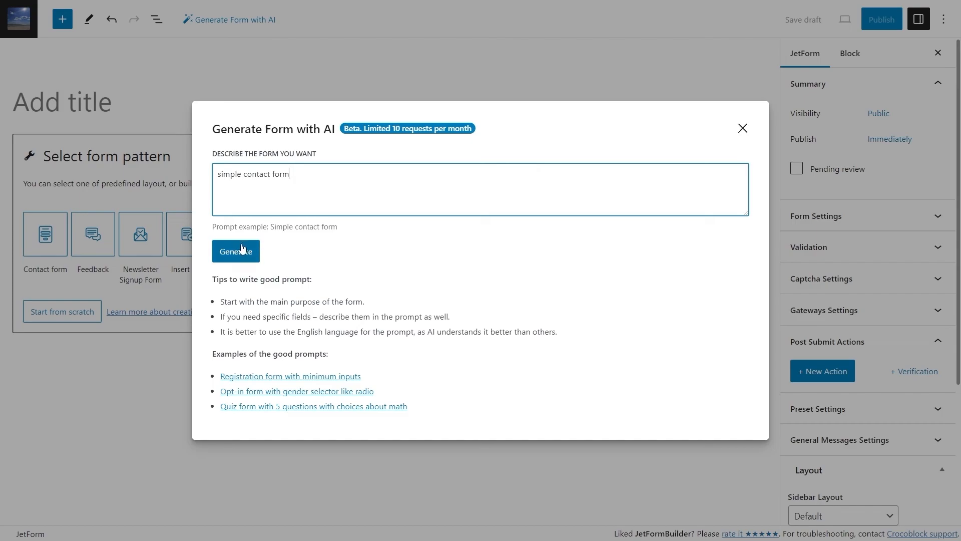
click(235, 251)
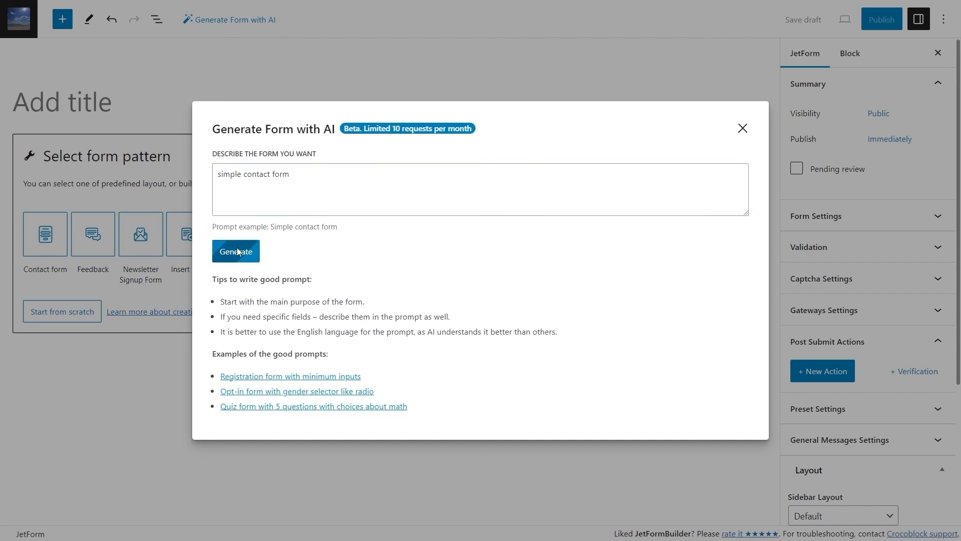
- Get the AI contact form preview with Name, Email, Message and Submit
click(235, 250)
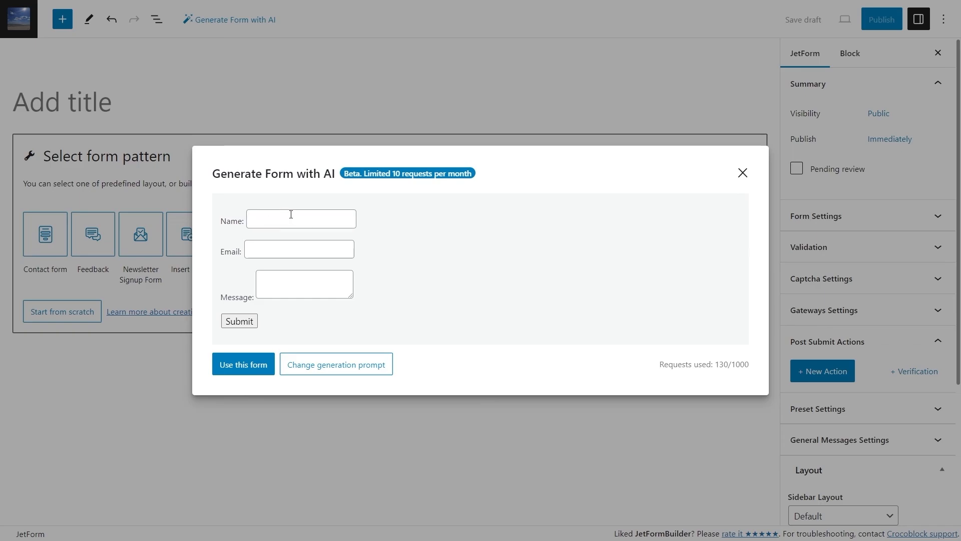
mouse_move(310, 249)
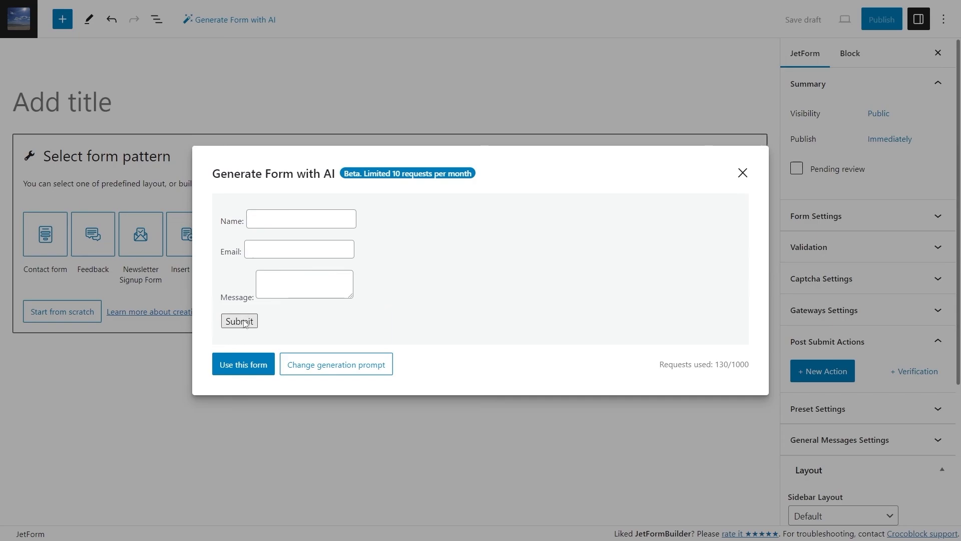
mouse_move(241, 329)
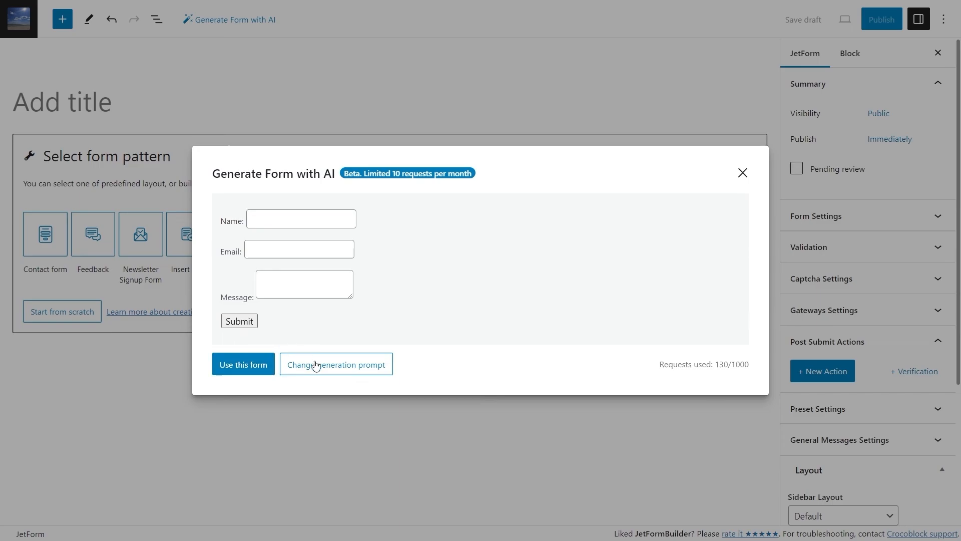
mouse_move(319, 372)
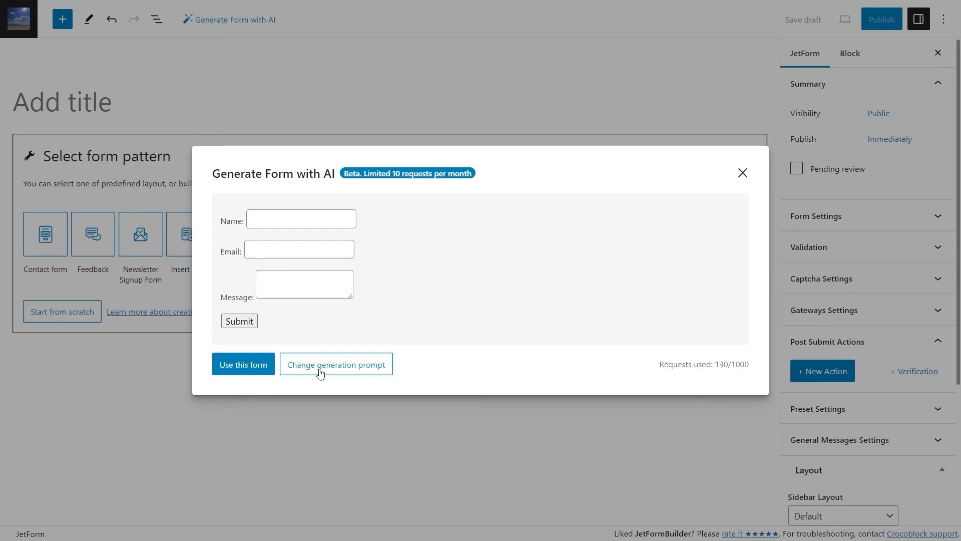
- Rewrite the AI prompt to request many contact fields plus a "Send Email" button
click(336, 364)
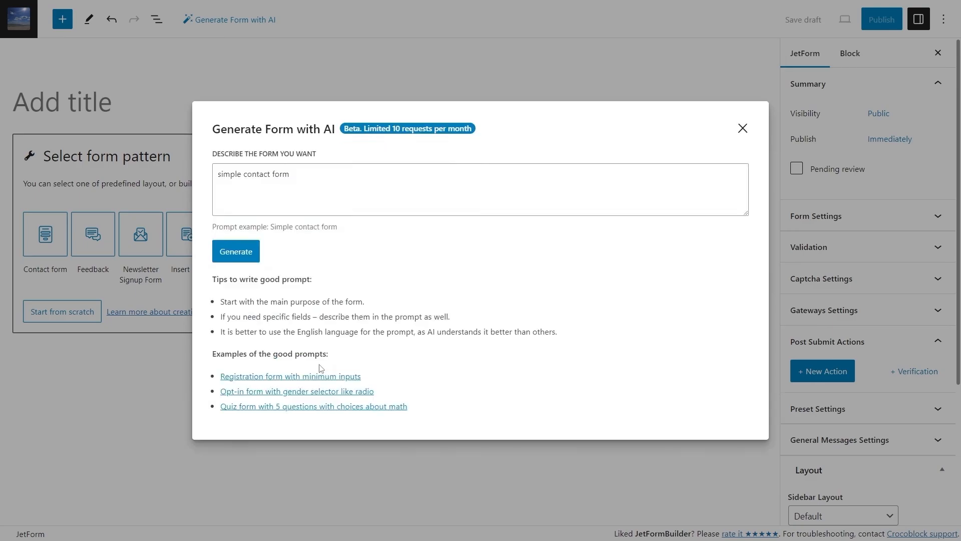
triple_click(252, 174)
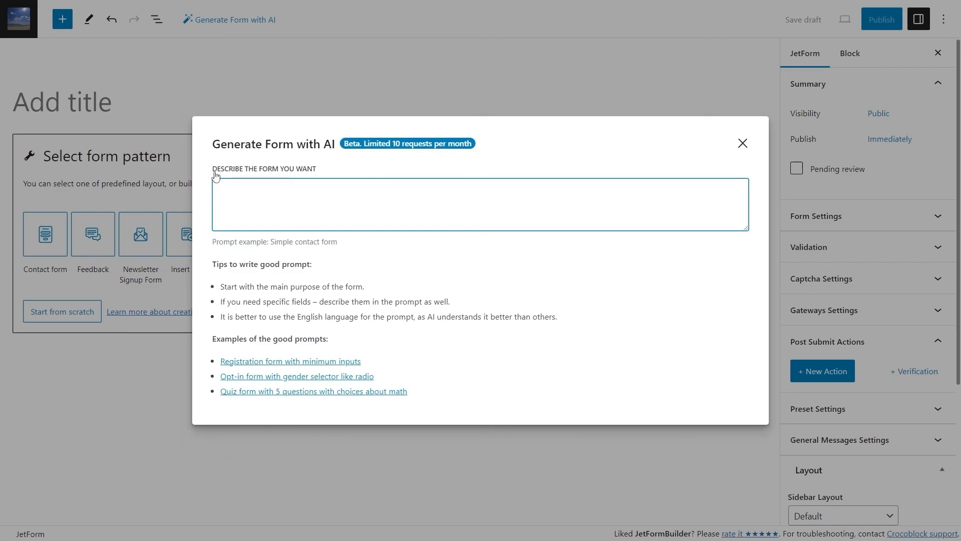
text(con)
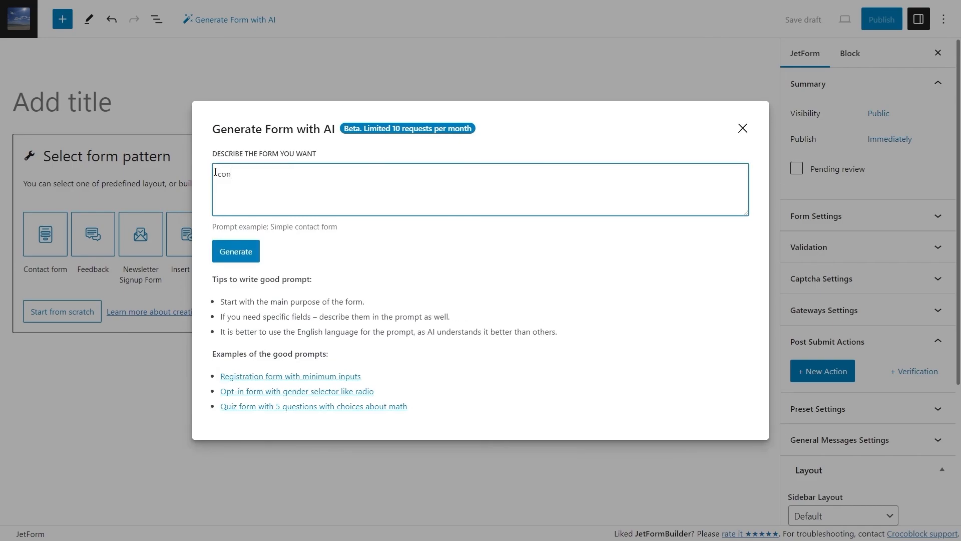
text(contact form with)
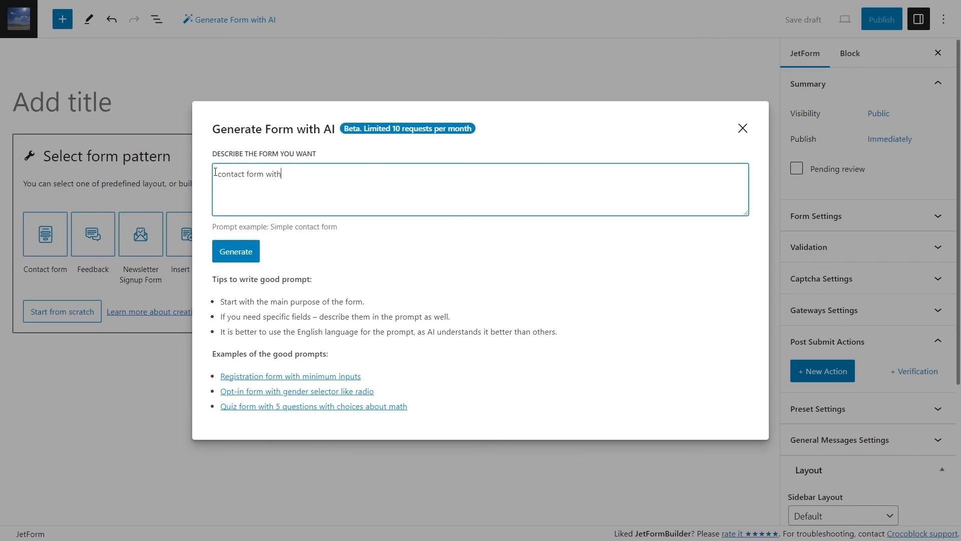
text(n)
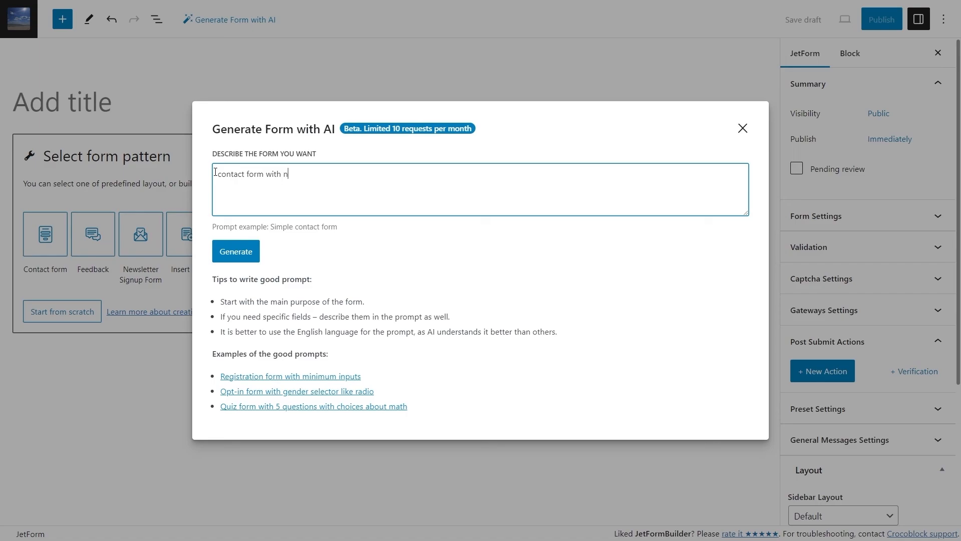
text(ame, email. subject,)
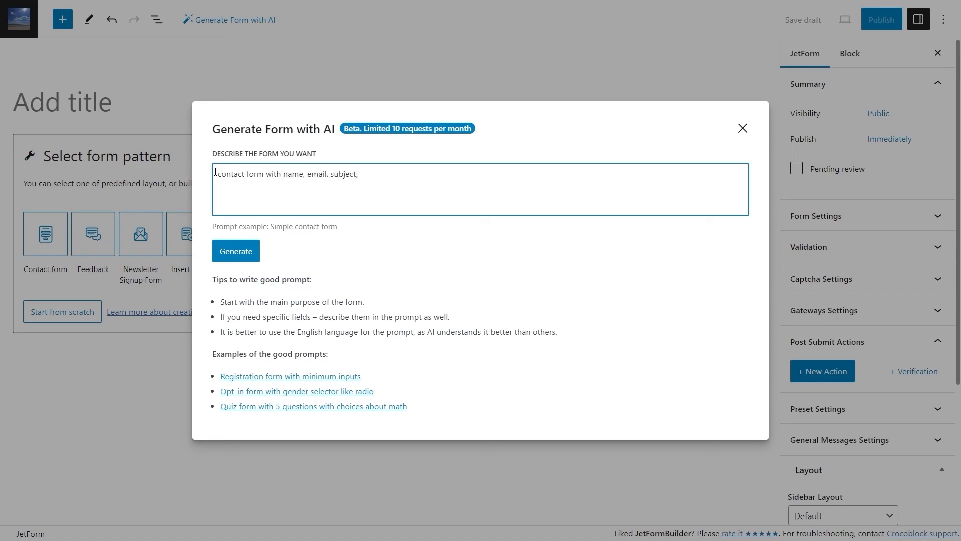
text(message, p)
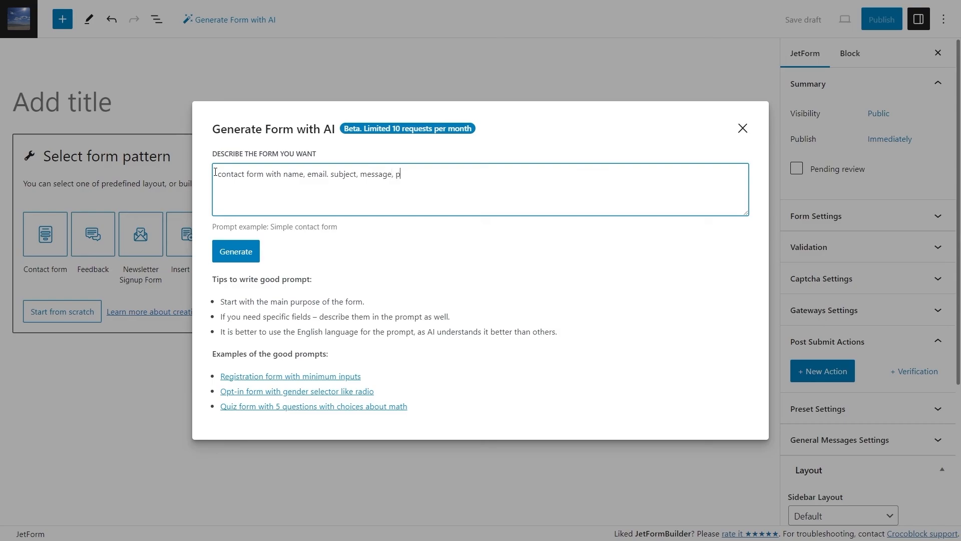
text(hone number.)
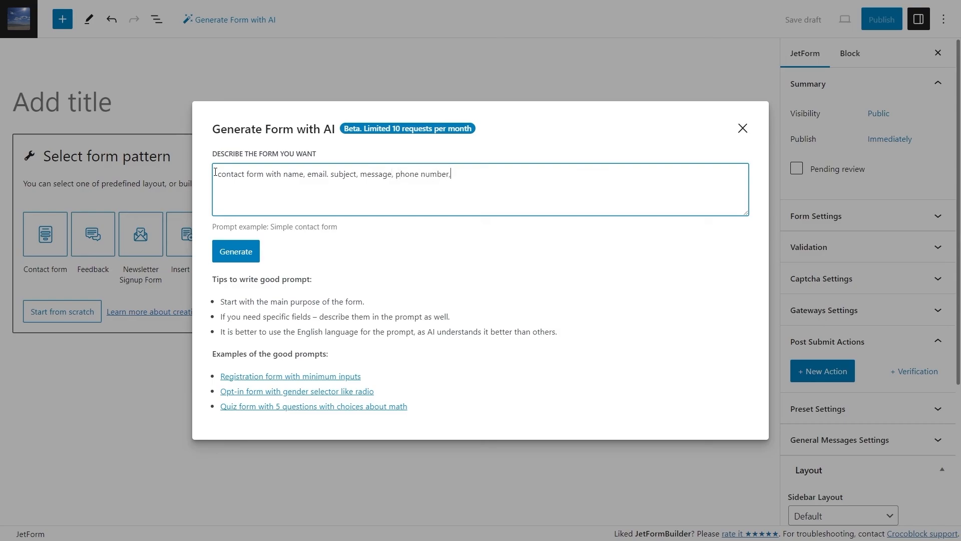
text(, company name)
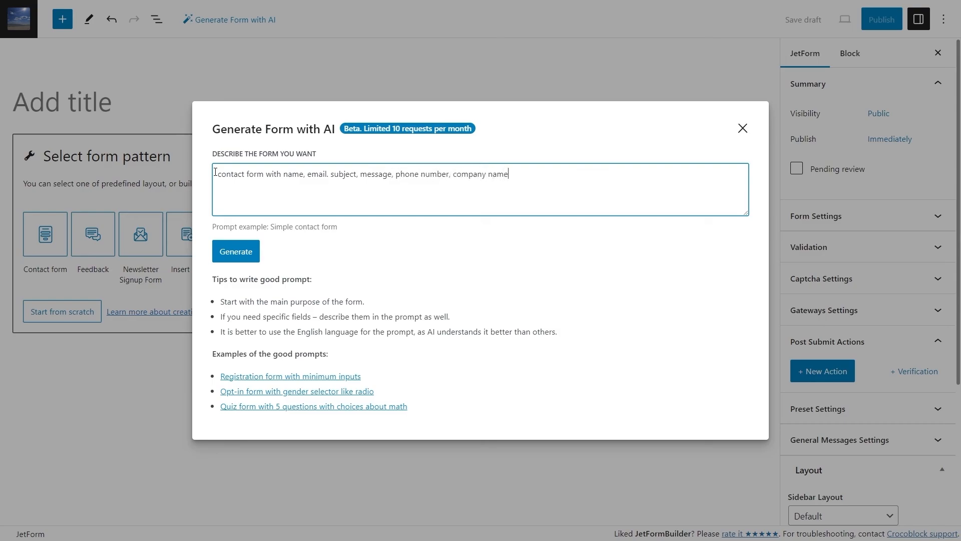
text(, website and address fields)
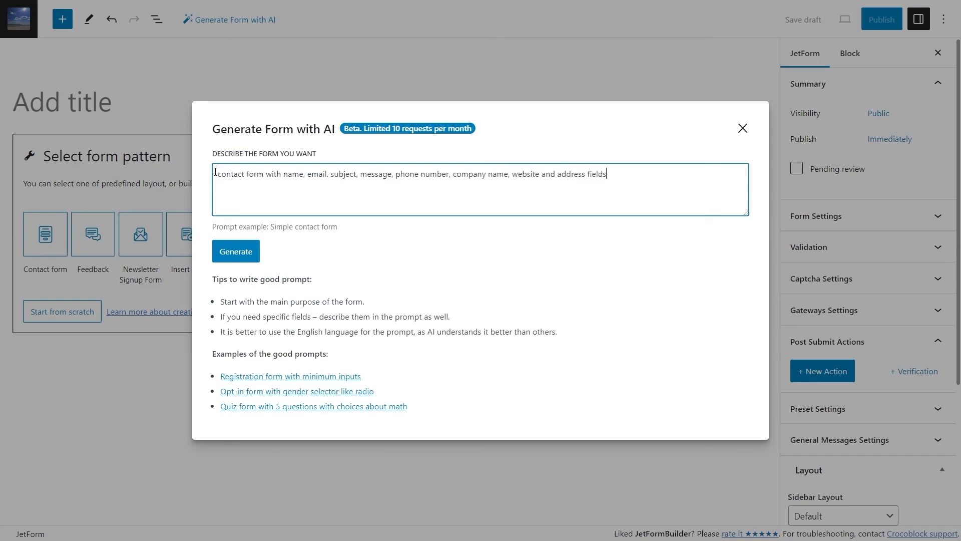
text(with t)
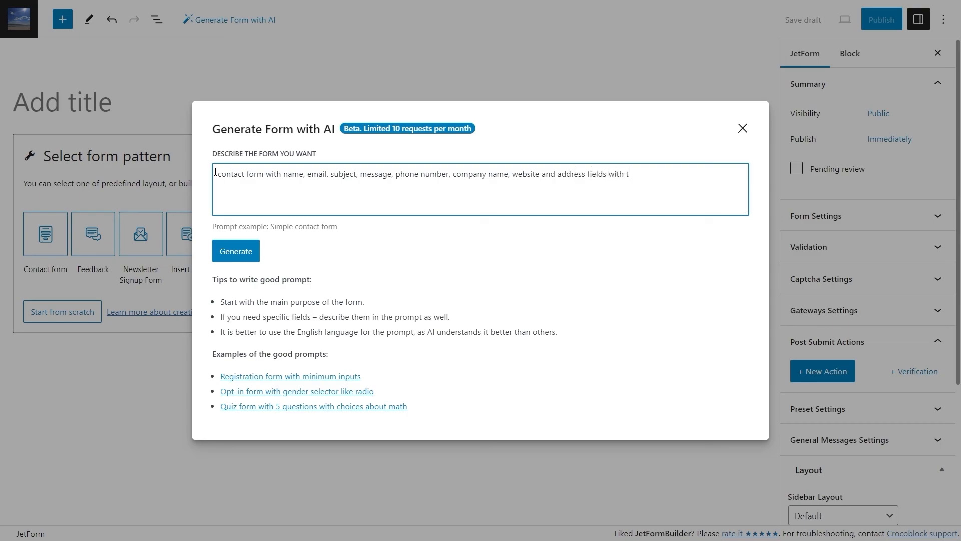
text(he "Send Email" action)
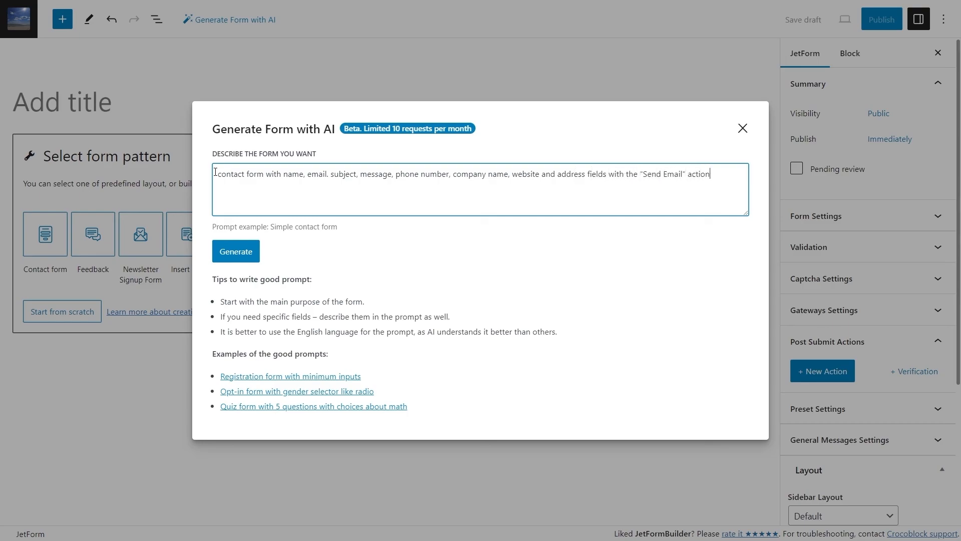
text(button)
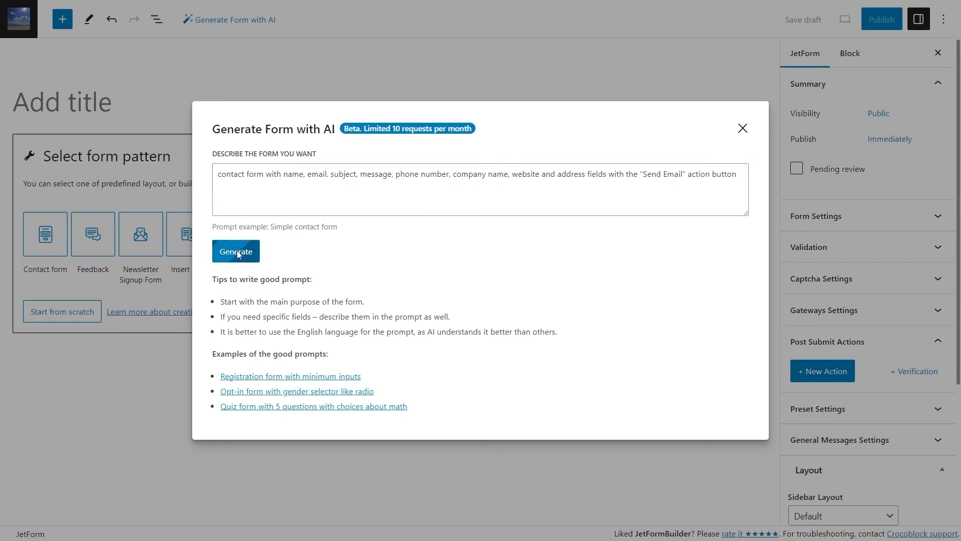
- Generate and scroll the eight-field contact form preview with its Send Email button
click(236, 251)
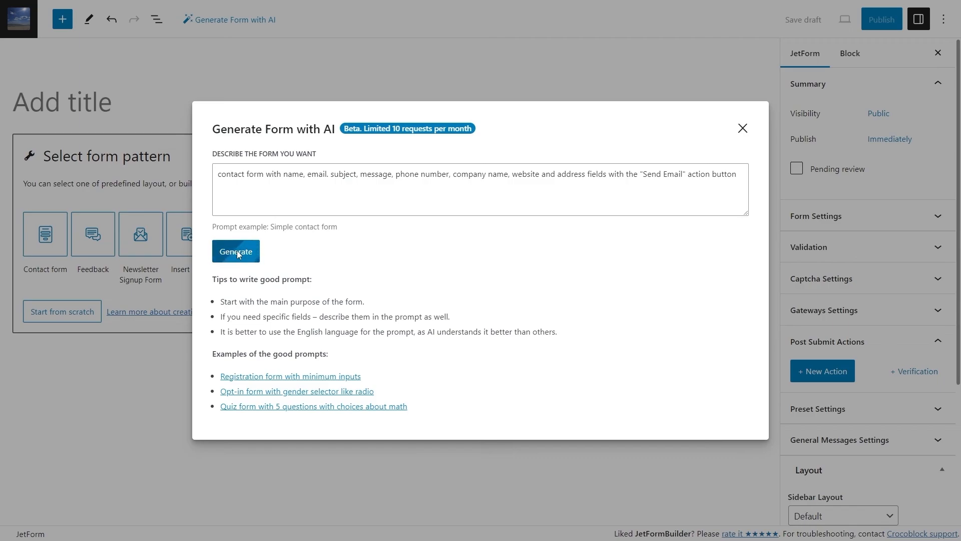
click(236, 252)
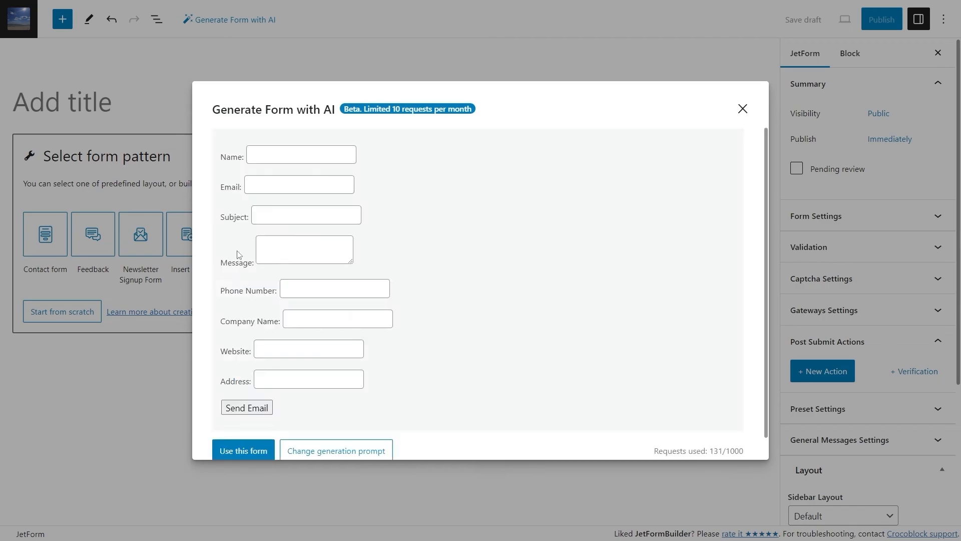
mouse_move(349, 236)
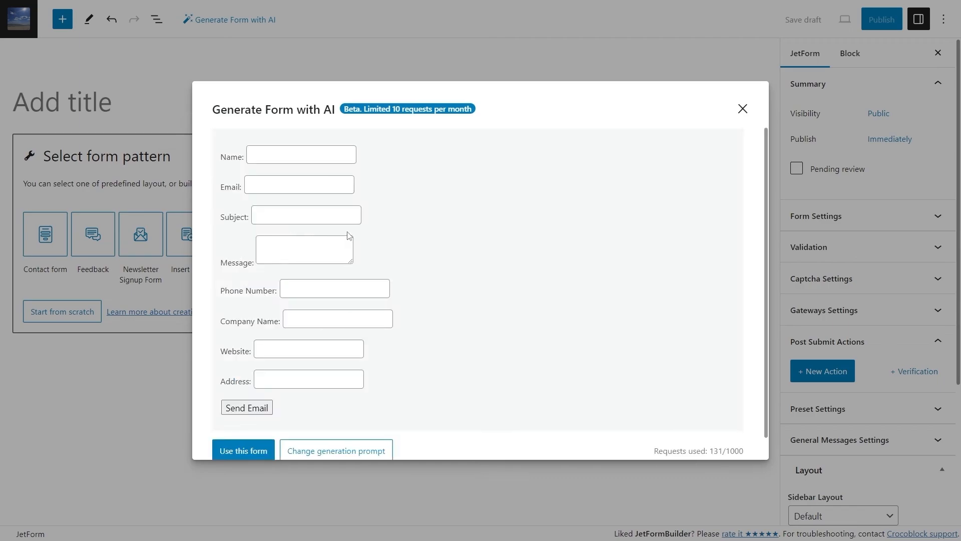
scroll(down, 3)
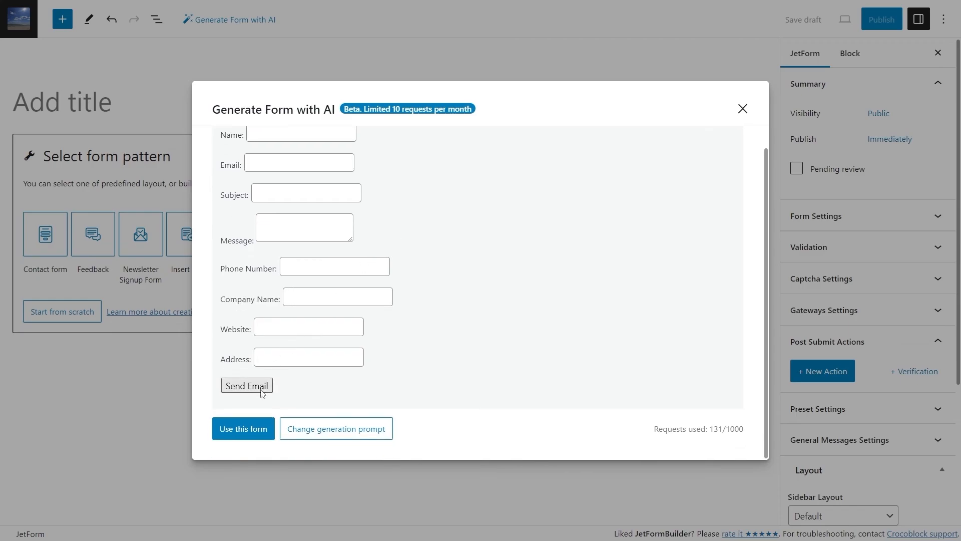
mouse_move(243, 428)
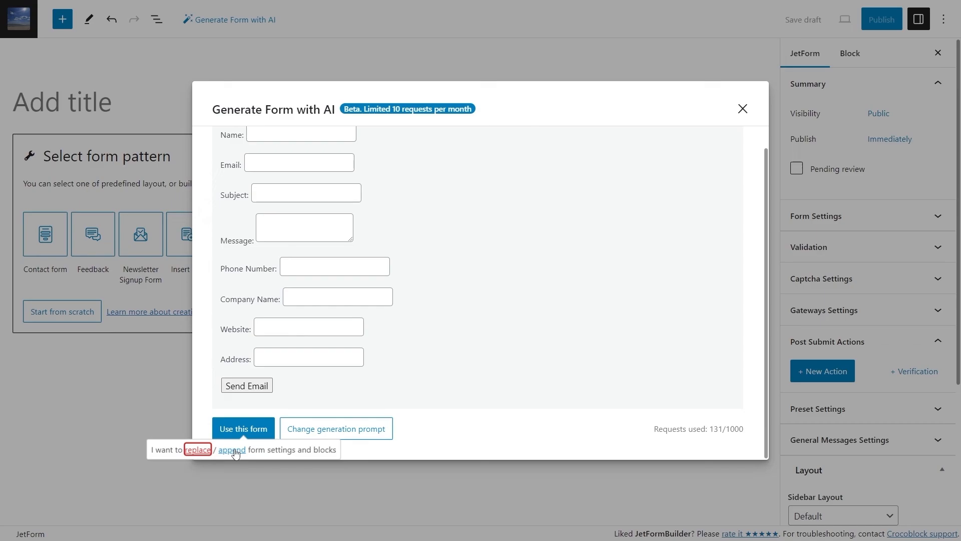
mouse_move(198, 450)
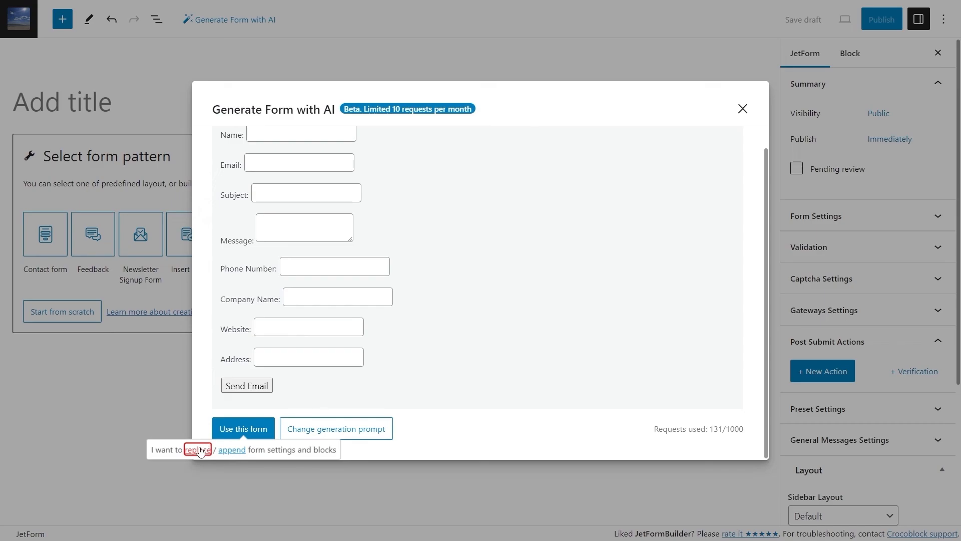
- Replace the editor content with the generated blocks and toggle Subject's Required off and on
click(242, 428)
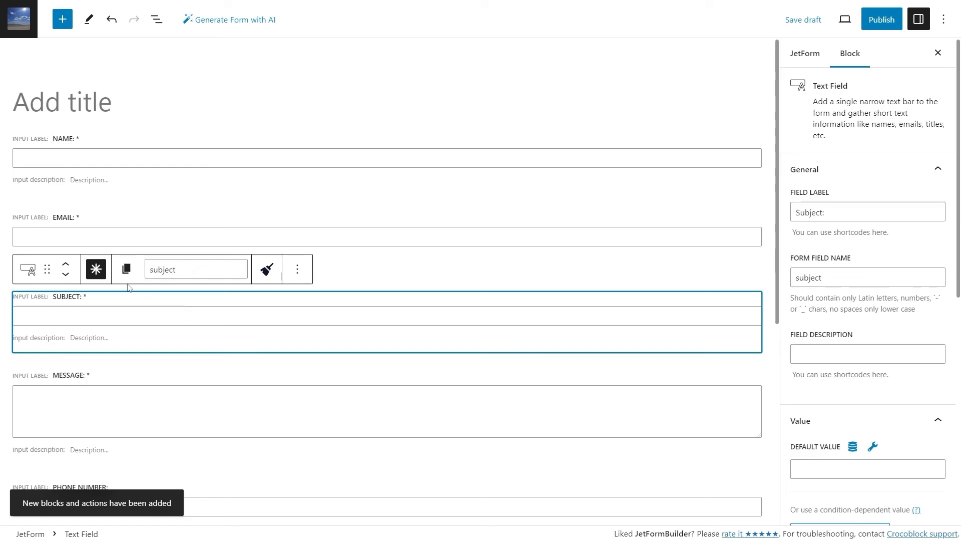
click(95, 268)
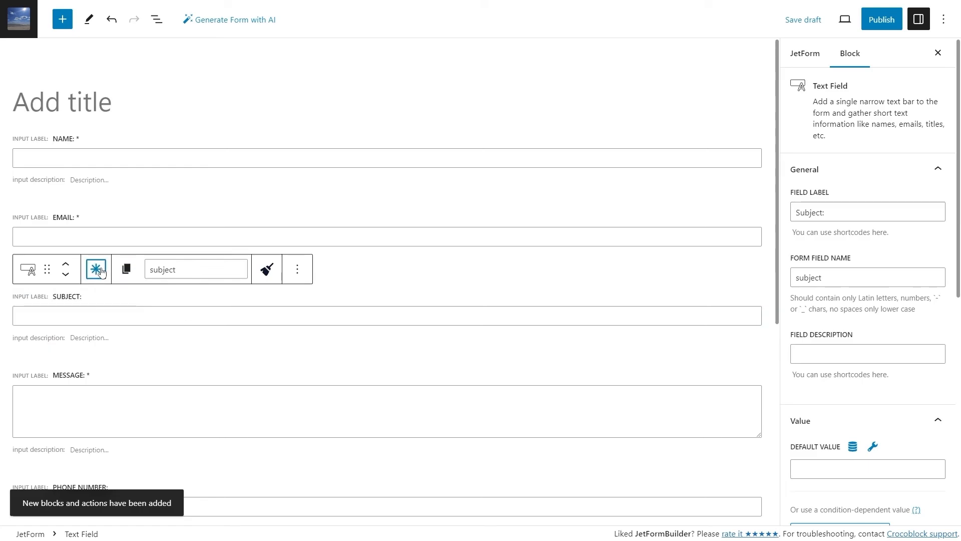
click(96, 269)
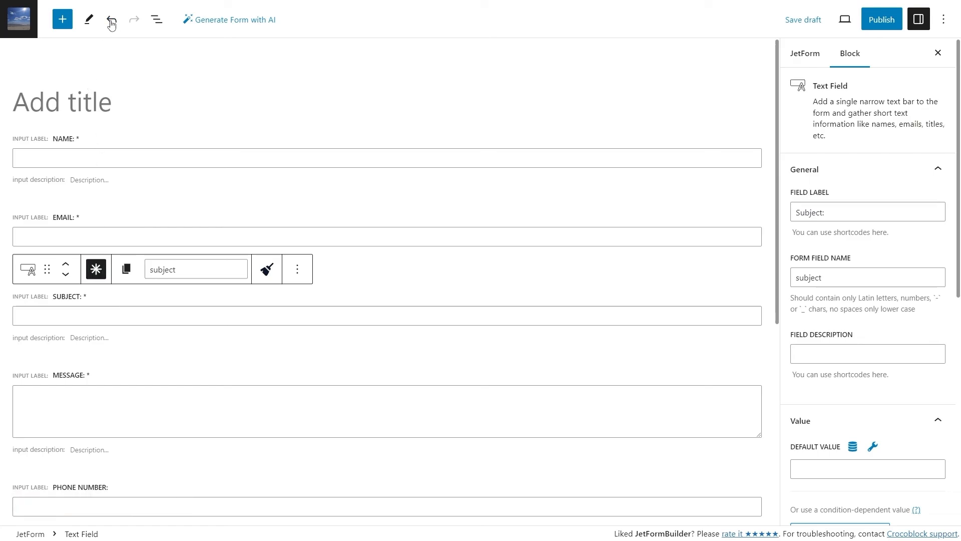
- Undo the inserted form and generate a five-question multiple-choice maths quiz preview
click(112, 19)
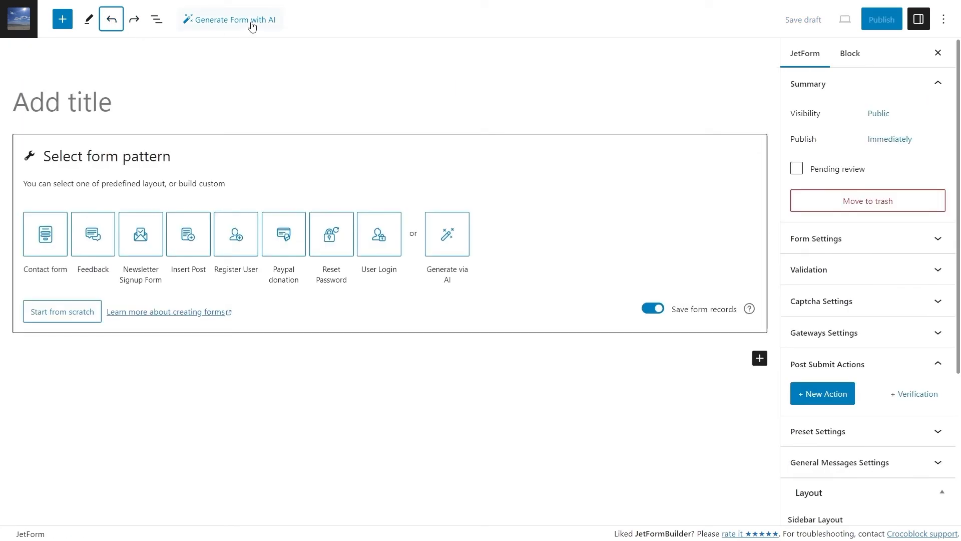
text(quiz form with 5 questions with choices about maths)
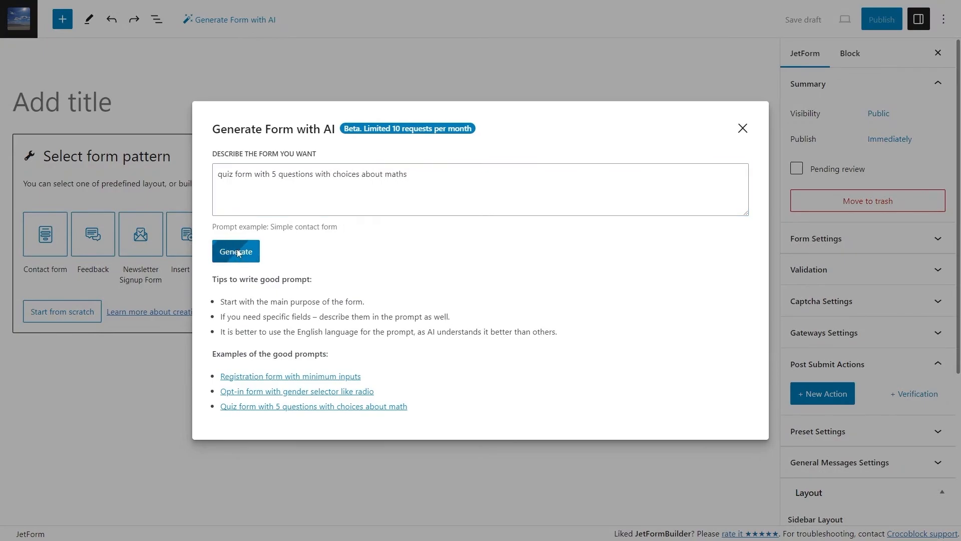
click(235, 251)
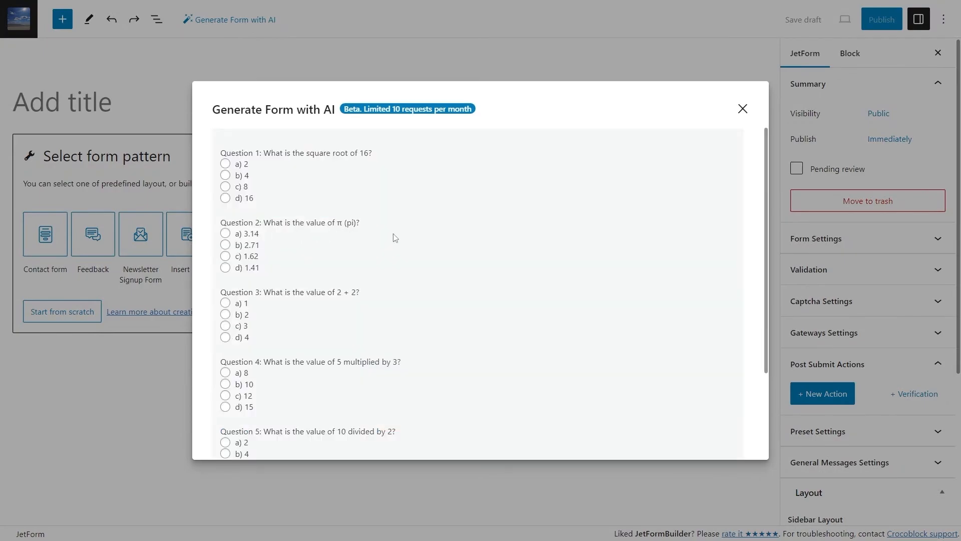
scroll(down, 3)
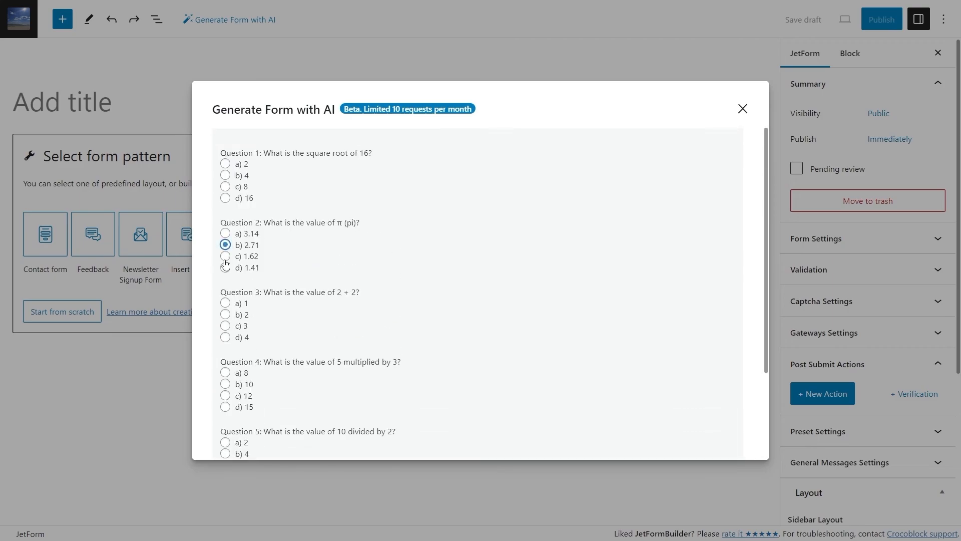
scroll(down, 3)
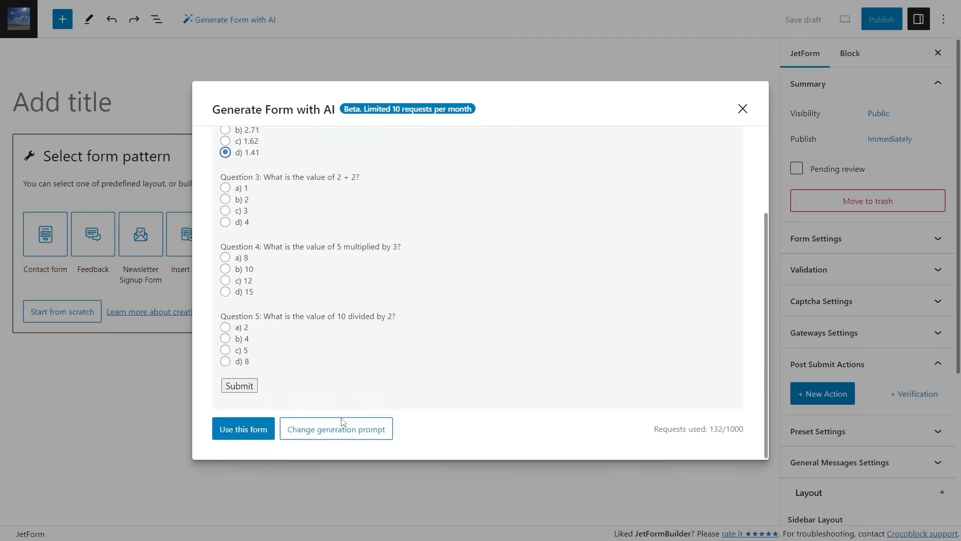
- Generate a 'feedback form for a hotel' preview and set its Rating to 5 - Excellent
click(336, 429)
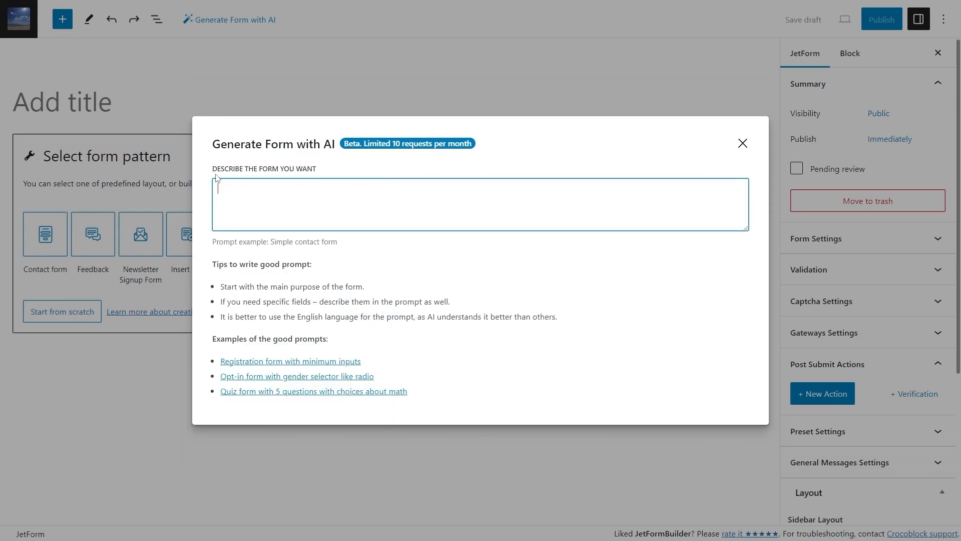
text(feedback form for a hotel)
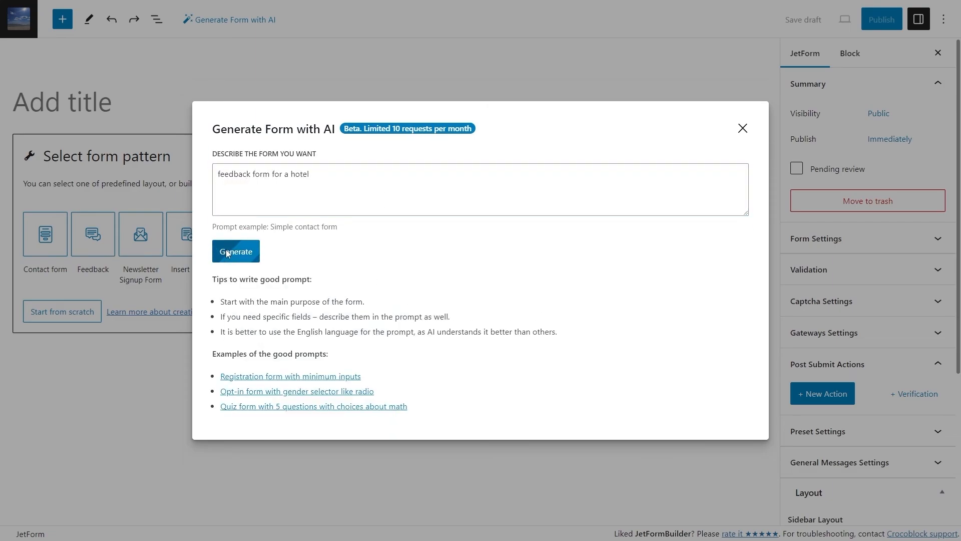
click(236, 252)
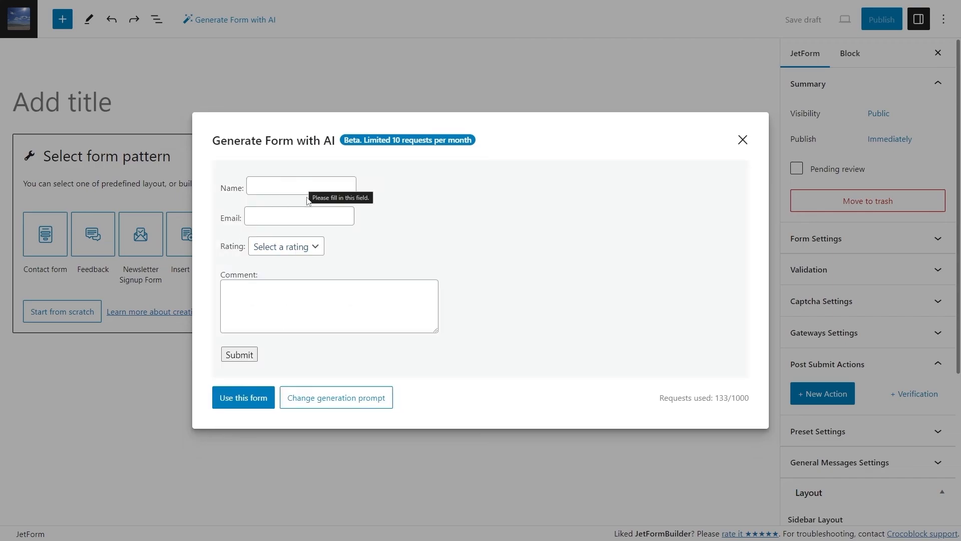
click(285, 246)
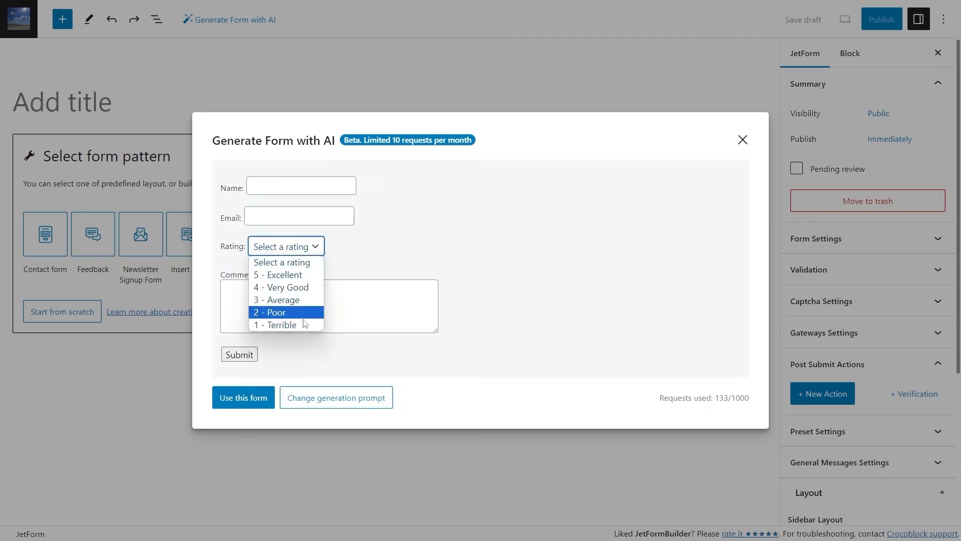
click(277, 274)
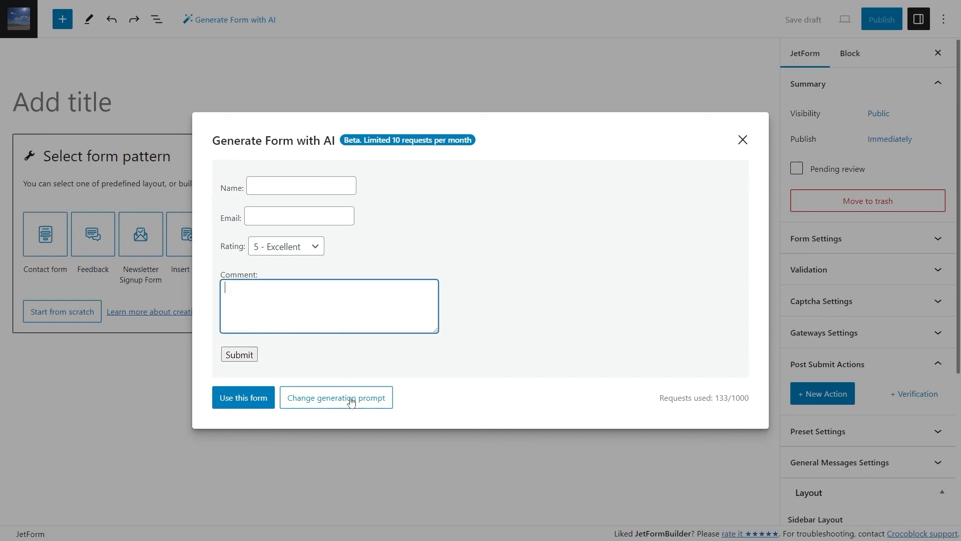
- Change the prompt to 'hotel room reservation form' and generate the preview
click(336, 397)
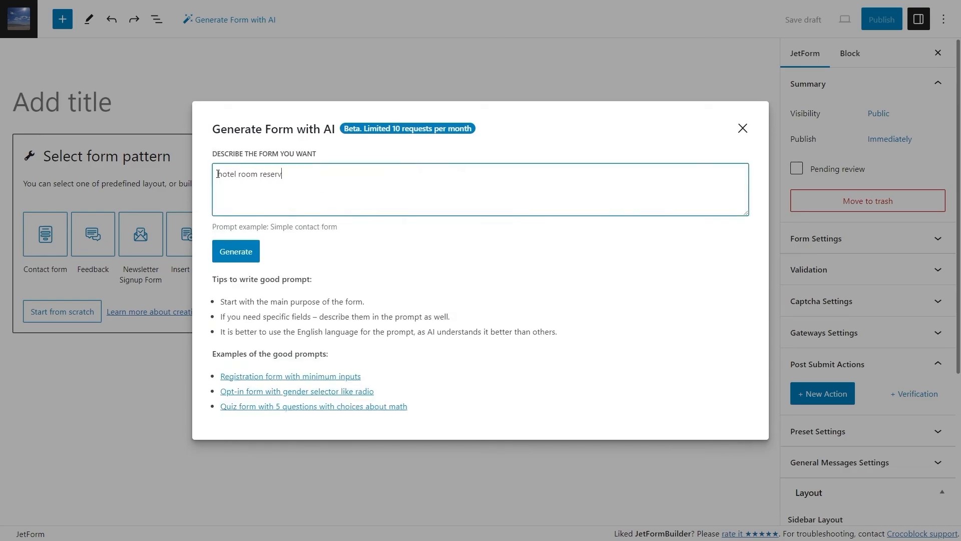
text(ation form)
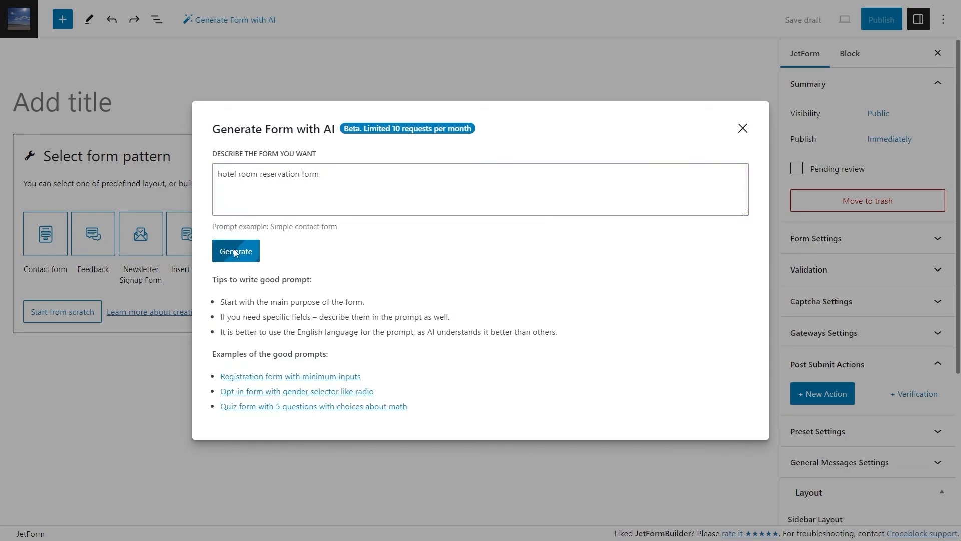
click(235, 251)
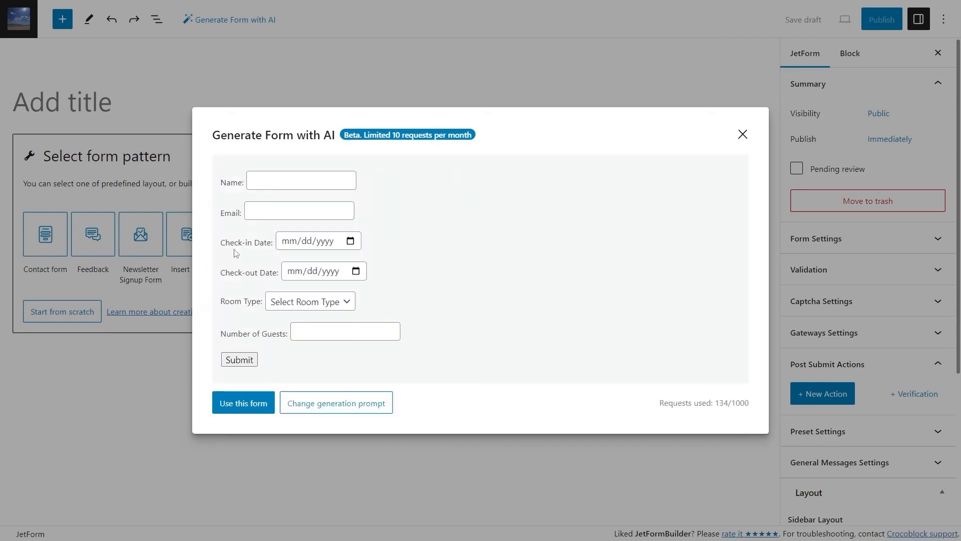
mouse_move(319, 242)
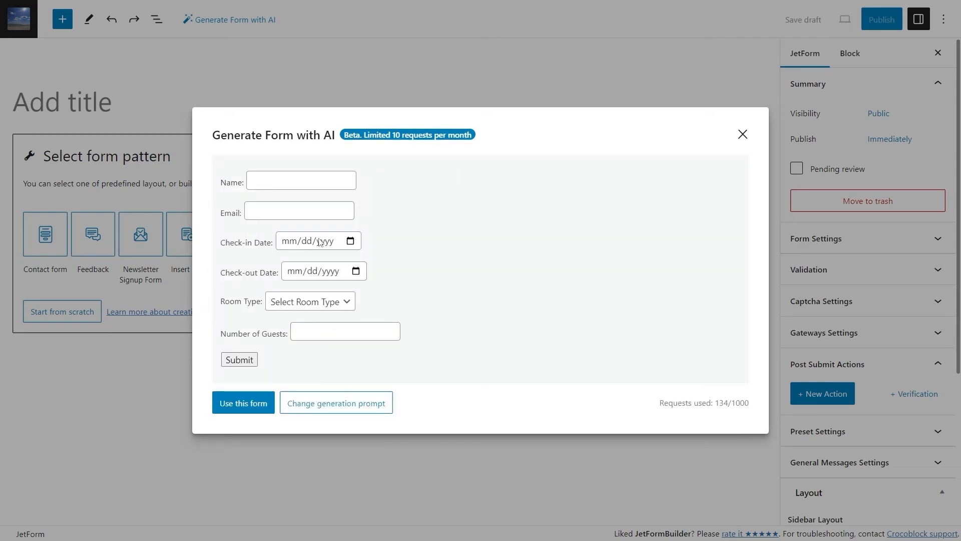
- Pick a check-in date in the reservation preview and reopen the generation prompt
click(312, 240)
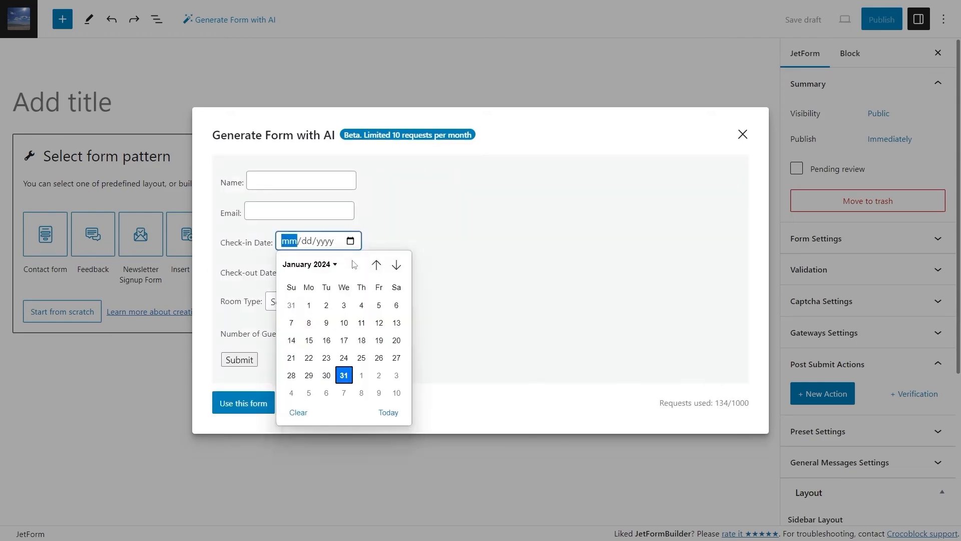
click(390, 287)
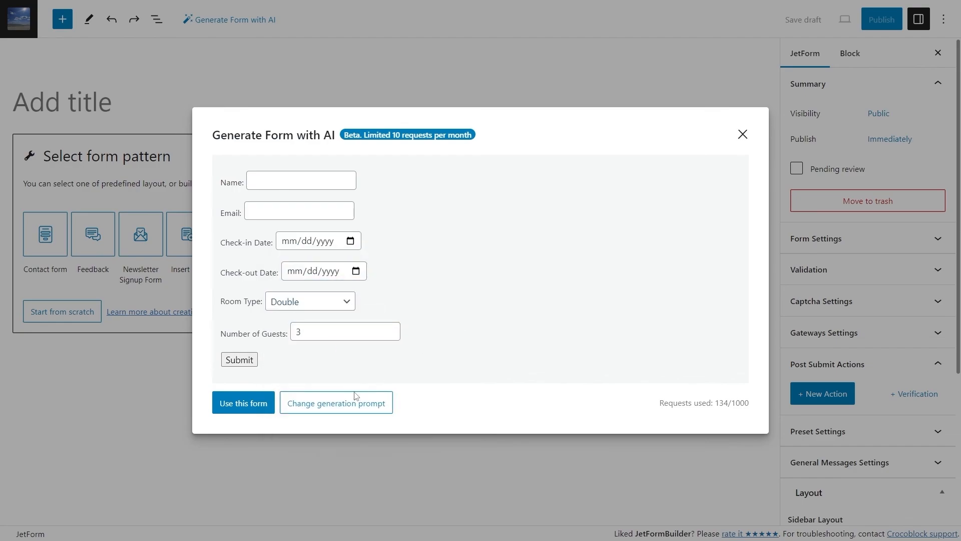
click(336, 403)
text(quiz with 5 questions about)
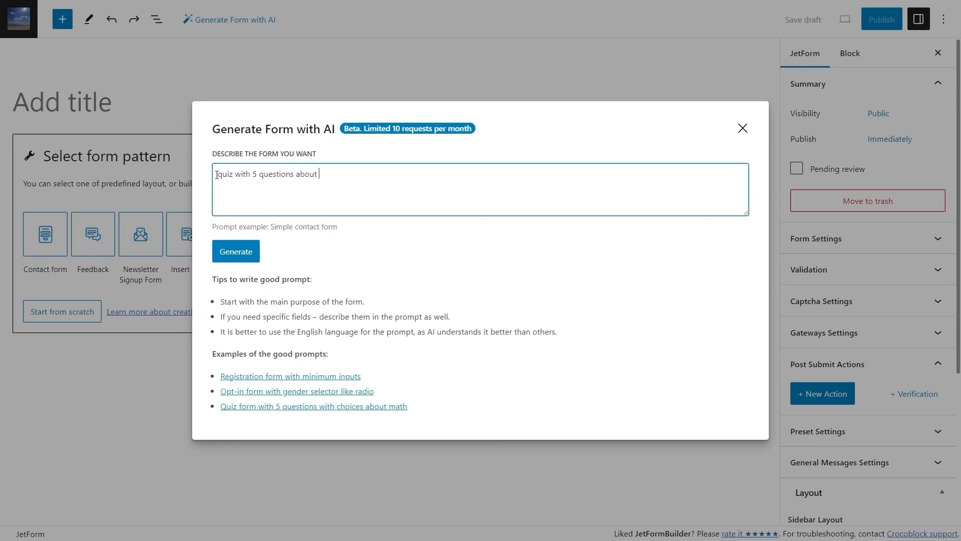
- Generate a B1 English grammar quiz with five multiple-choice questions
text(English grammar level B1 with choices)
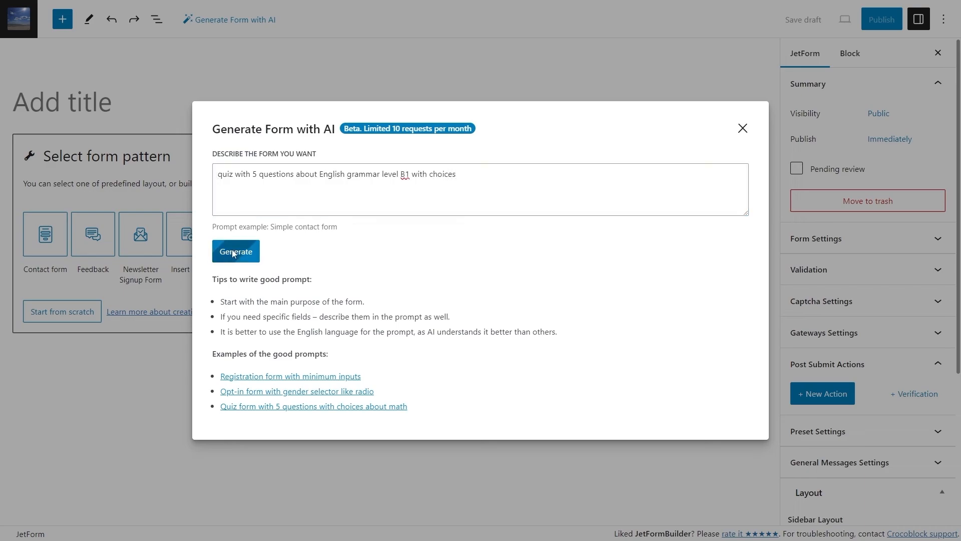
click(235, 252)
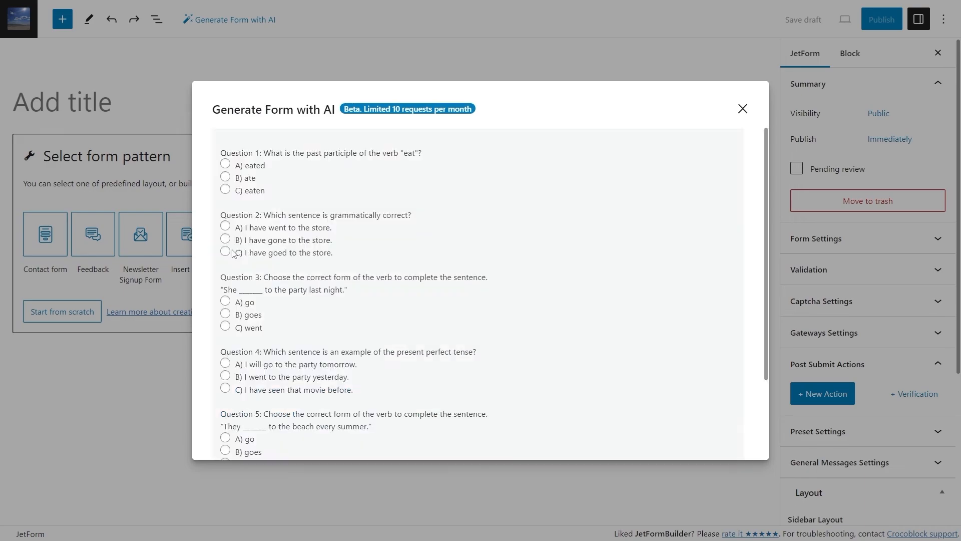